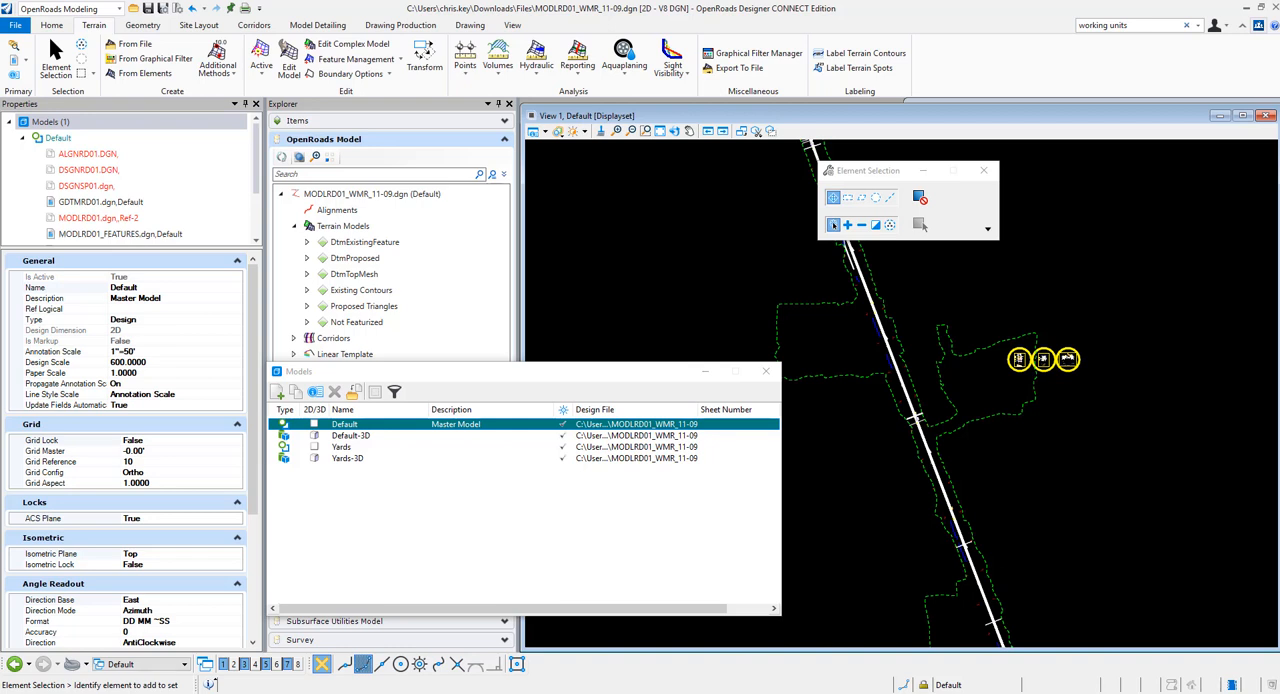
mouse_move(742, 320)
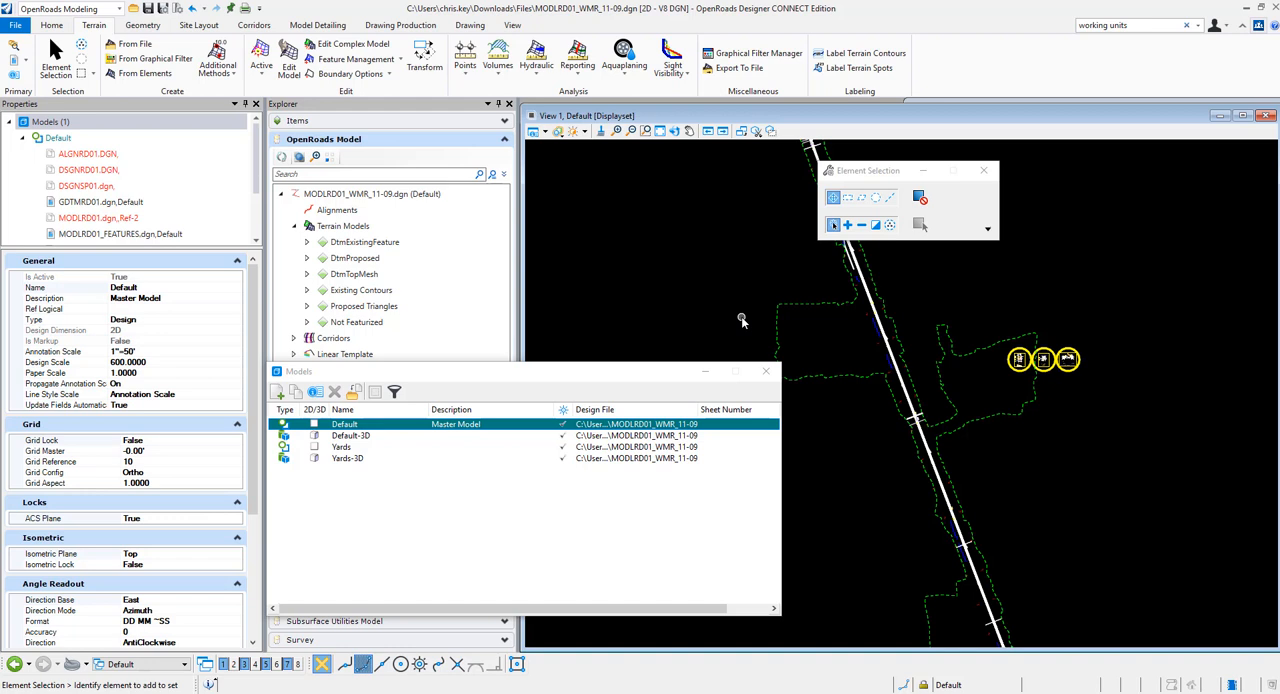
mouse_move(692, 292)
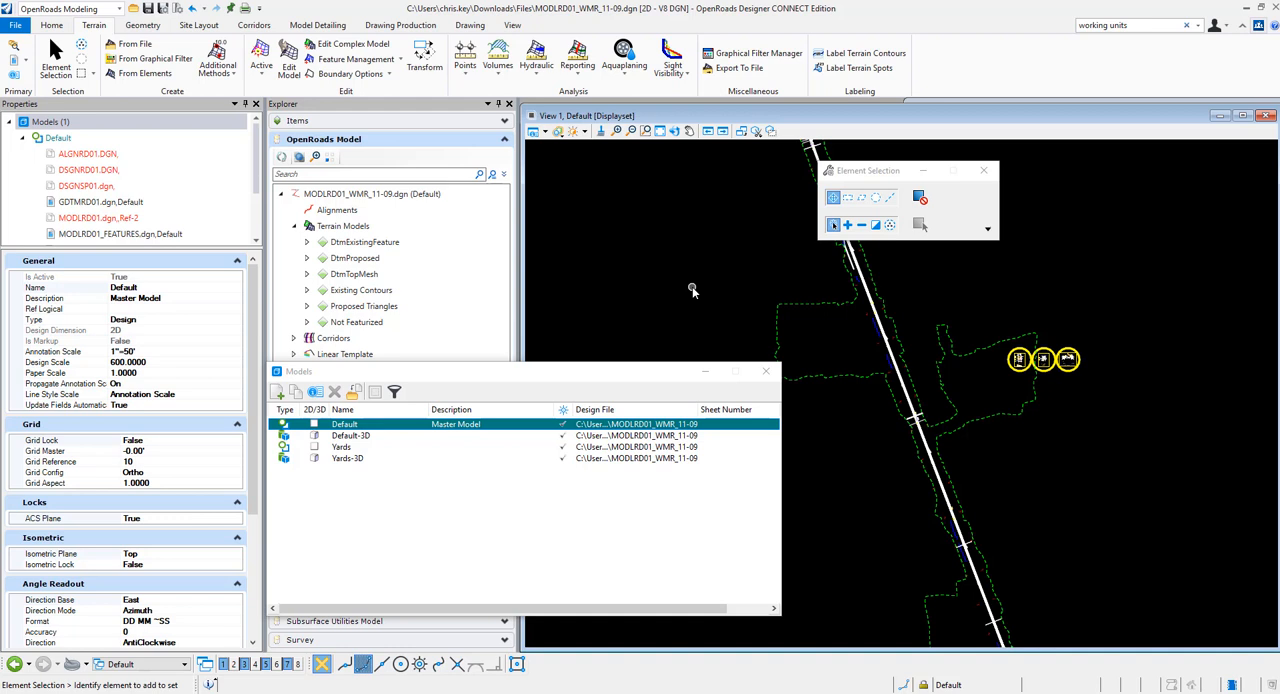
mouse_move(638, 248)
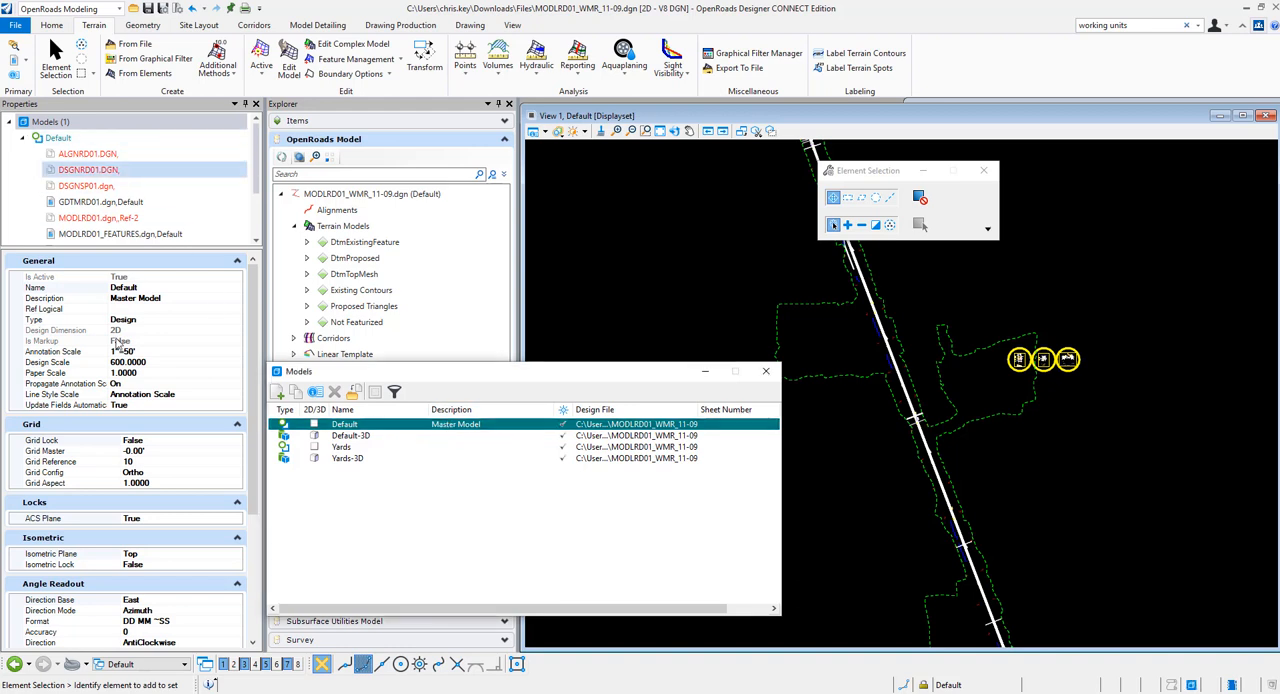
Step: Scroll the Properties panel down to reveal Working Units with US Survey Feet master units
scroll("down", 3)
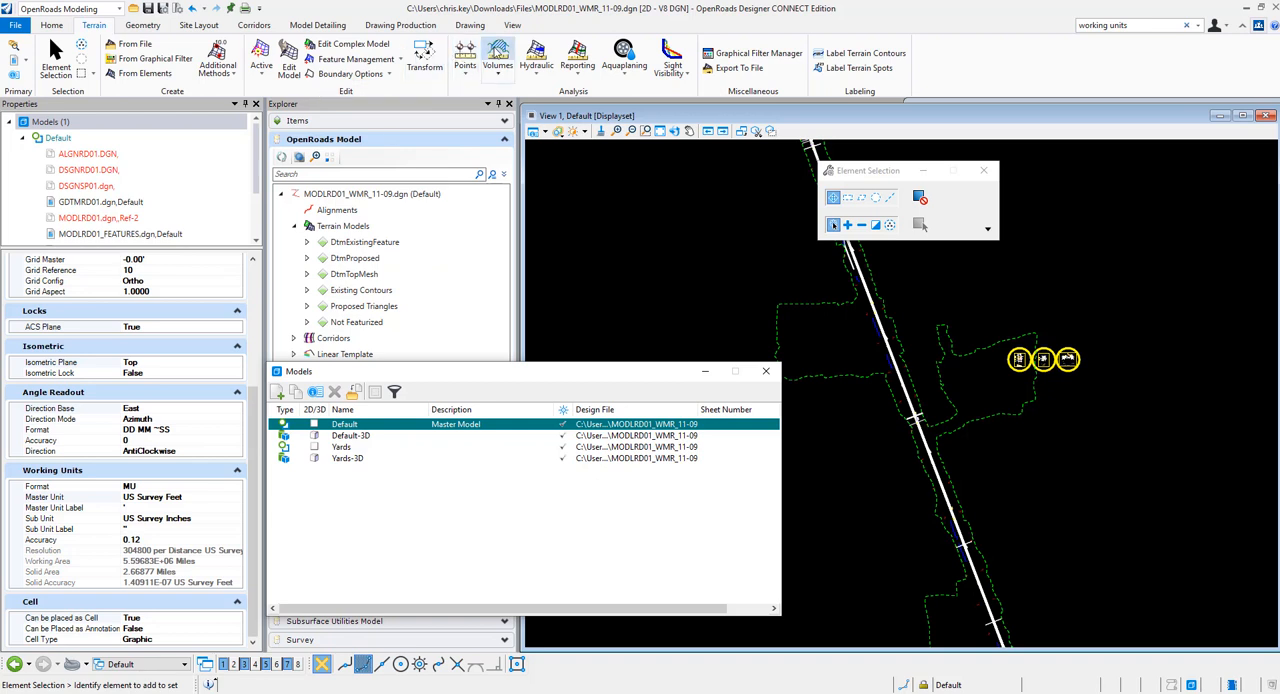
Step: Run Terrain Model To Terrain Model Volume from original to proposed and place the cut, fill and balance results
left_click(496, 56)
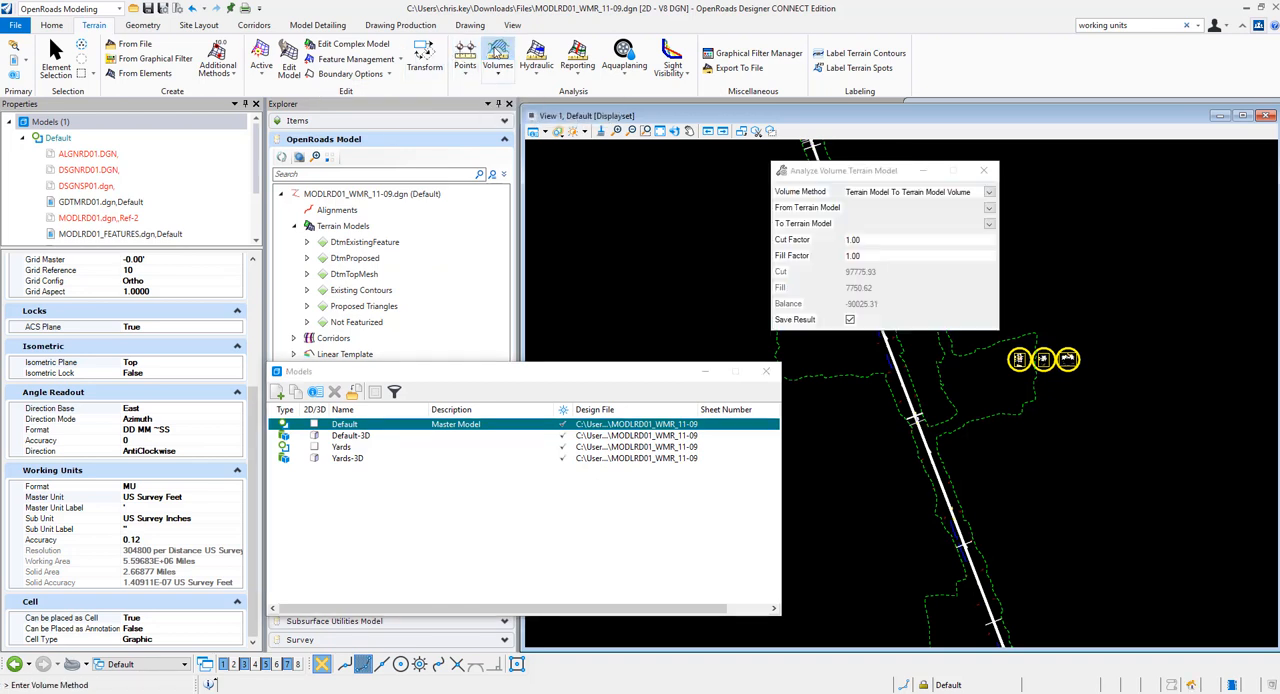
left_click(988, 208)
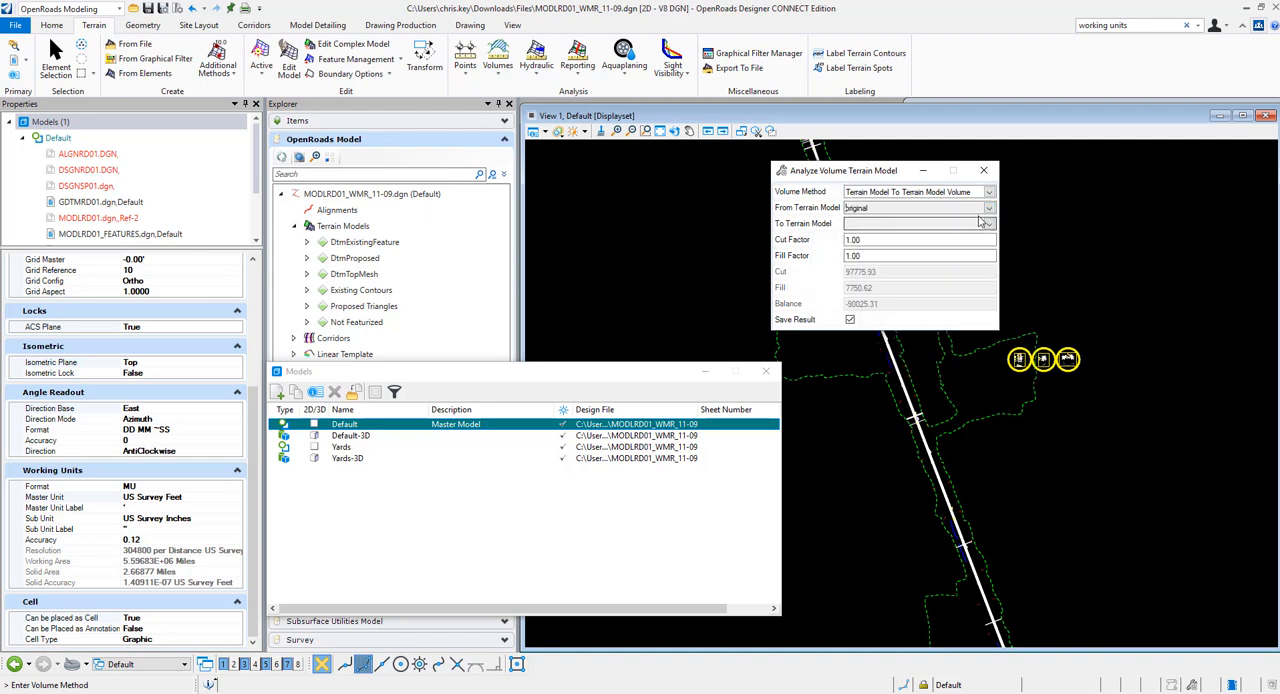
left_click(988, 222)
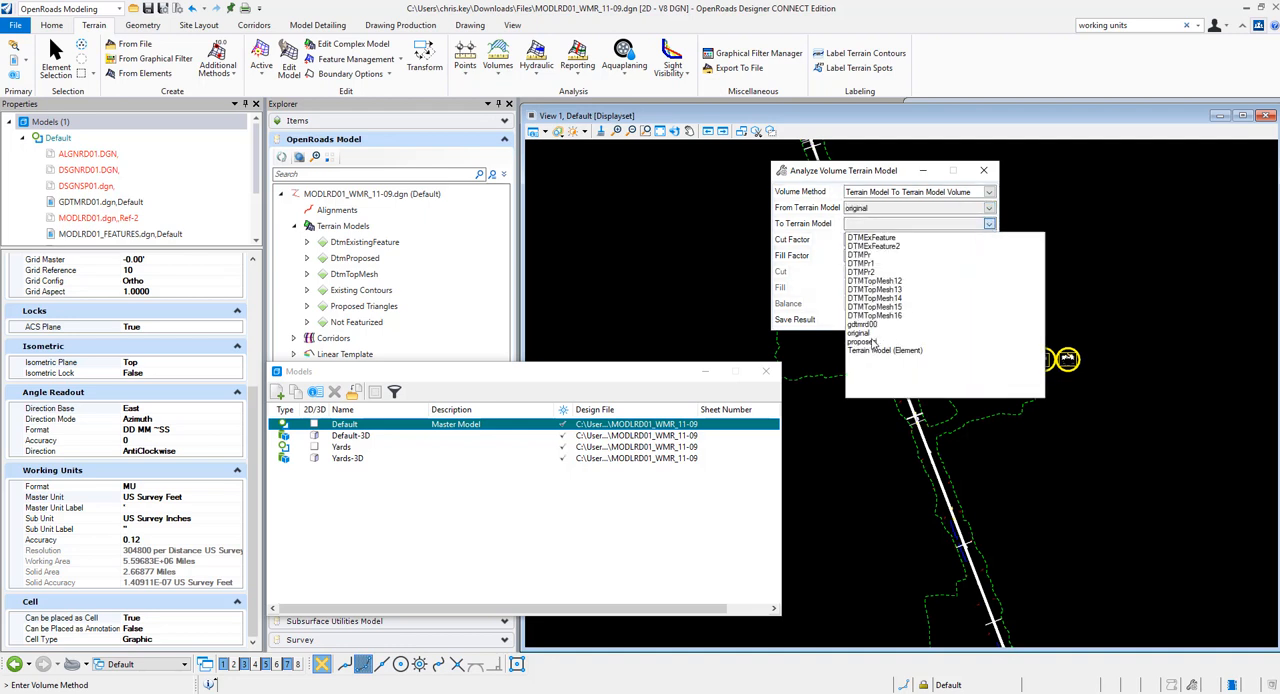
left_click(862, 340)
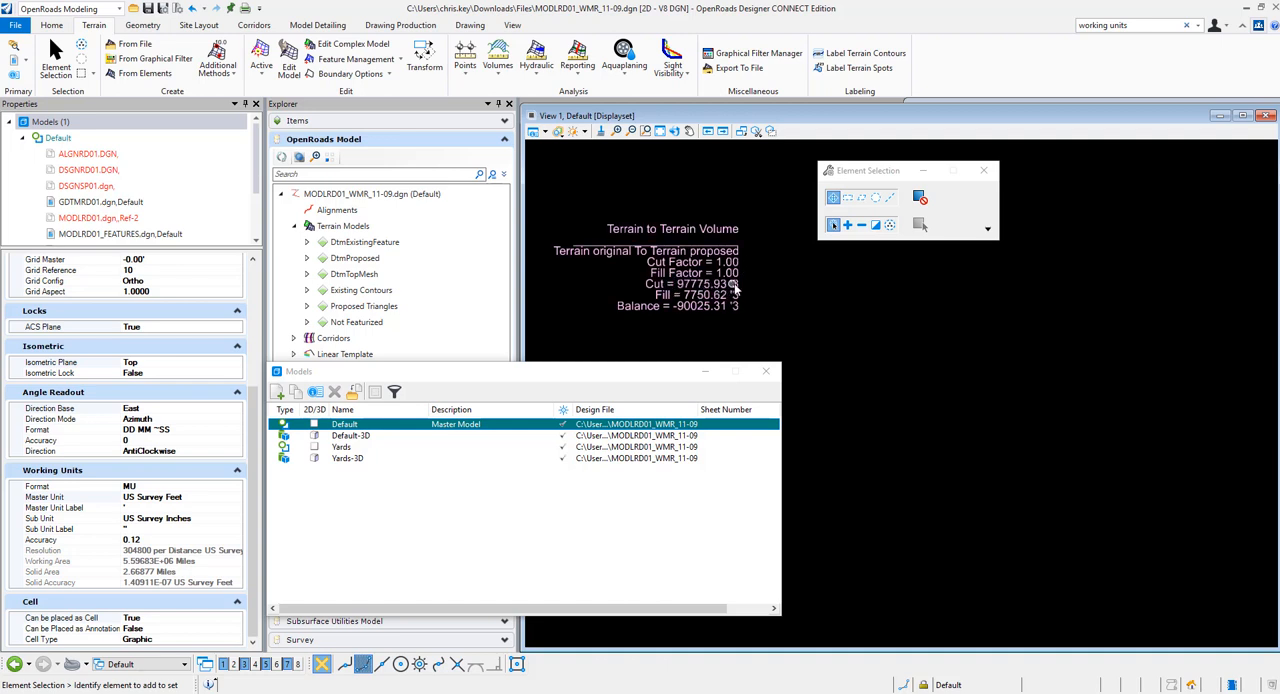
mouse_move(738, 288)
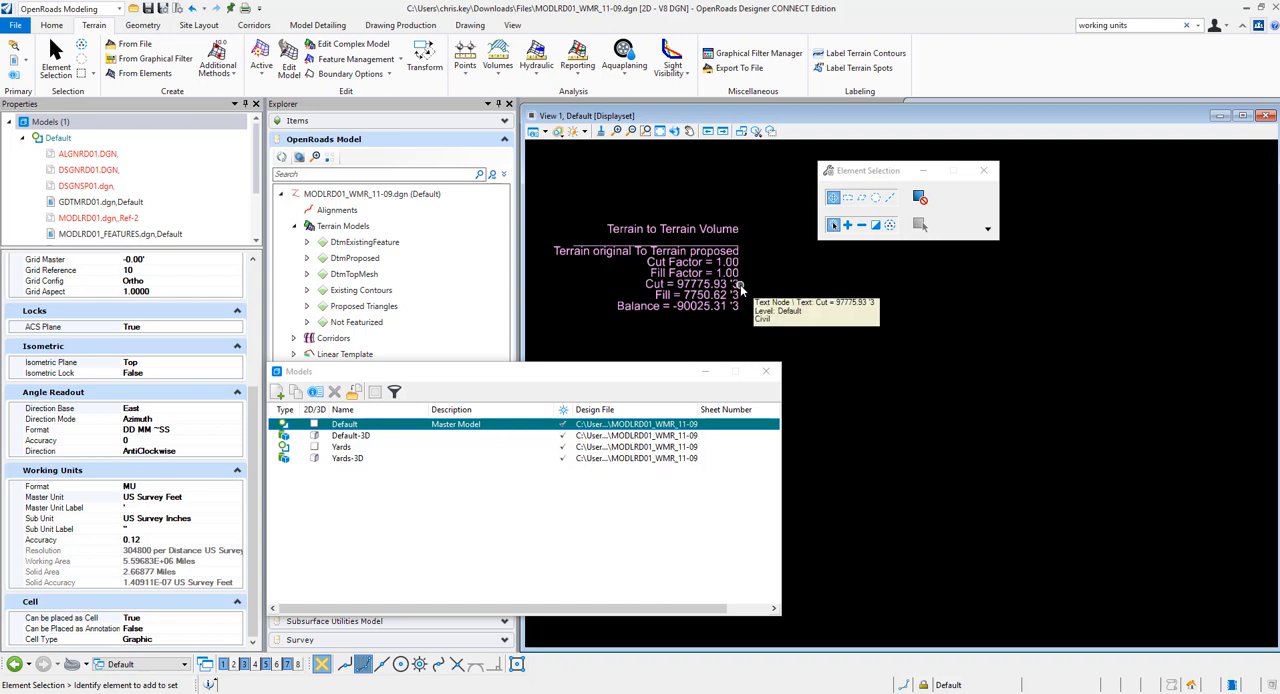
mouse_move(764, 288)
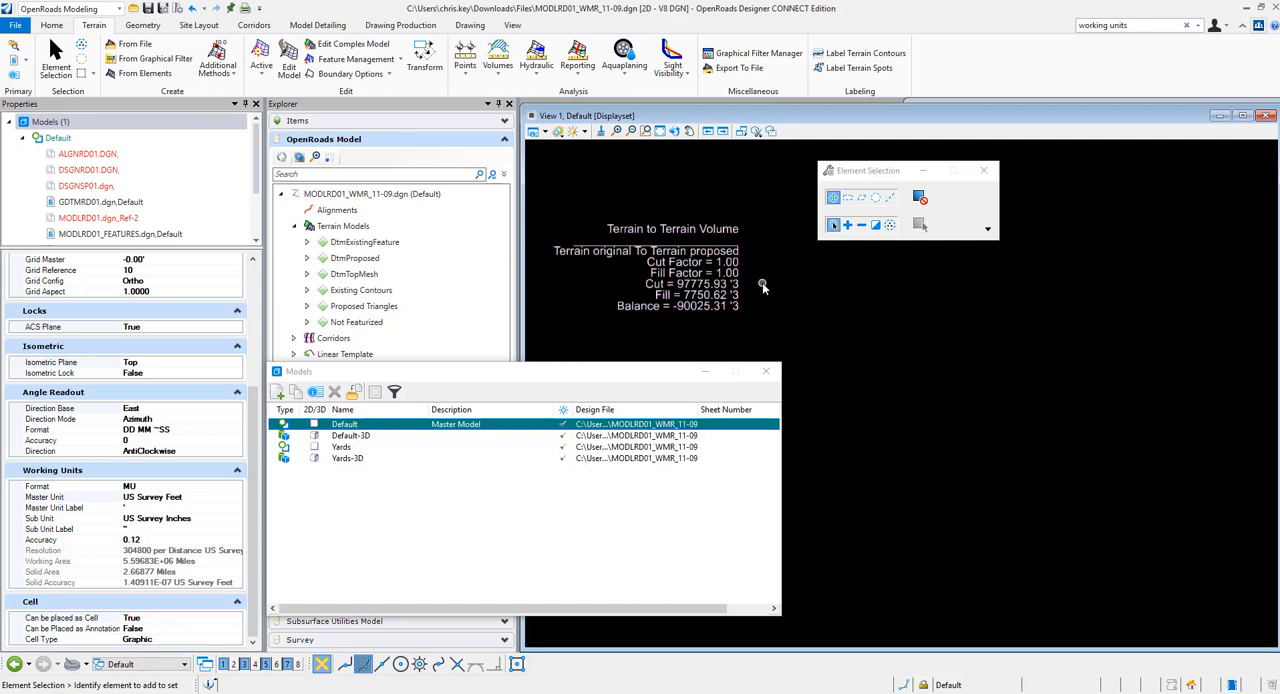
mouse_move(732, 280)
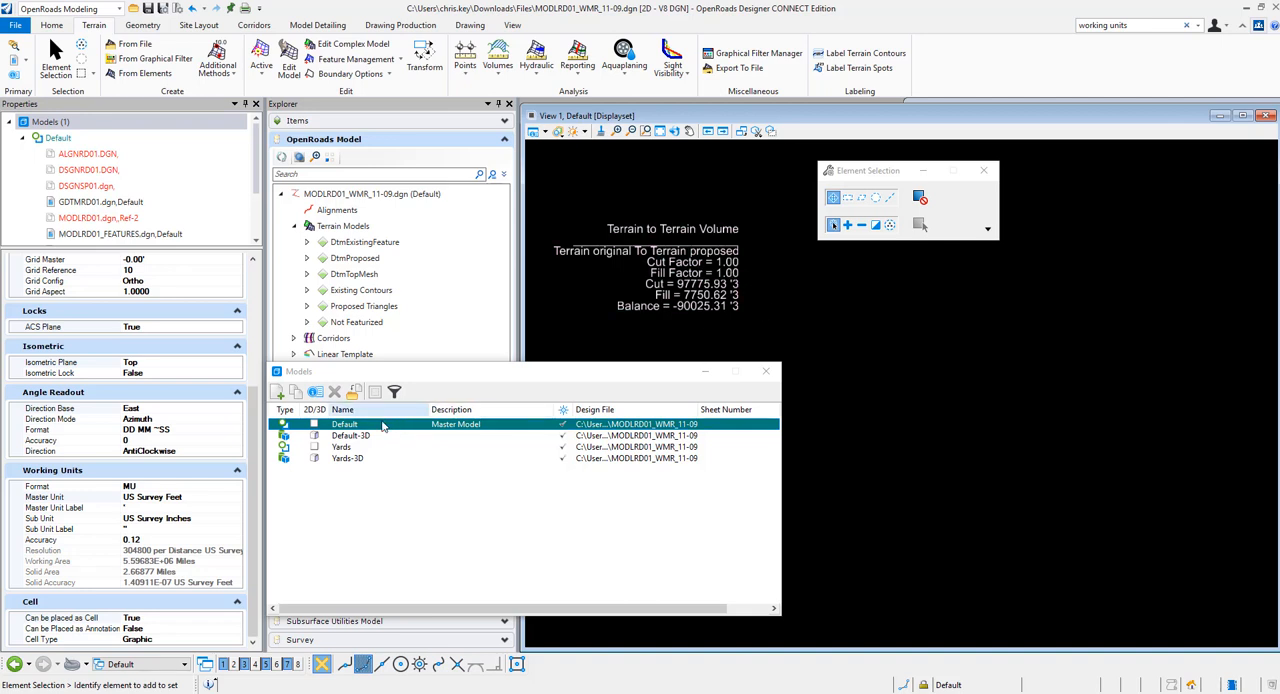
mouse_move(296, 392)
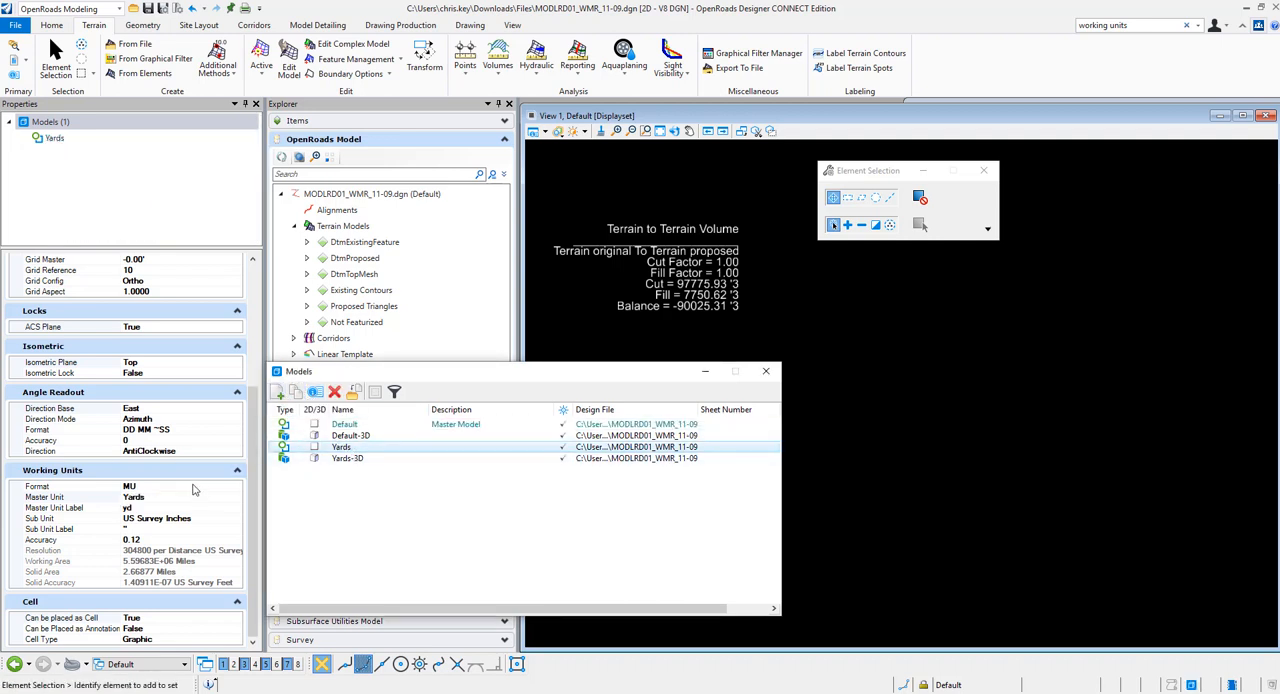
mouse_move(156, 550)
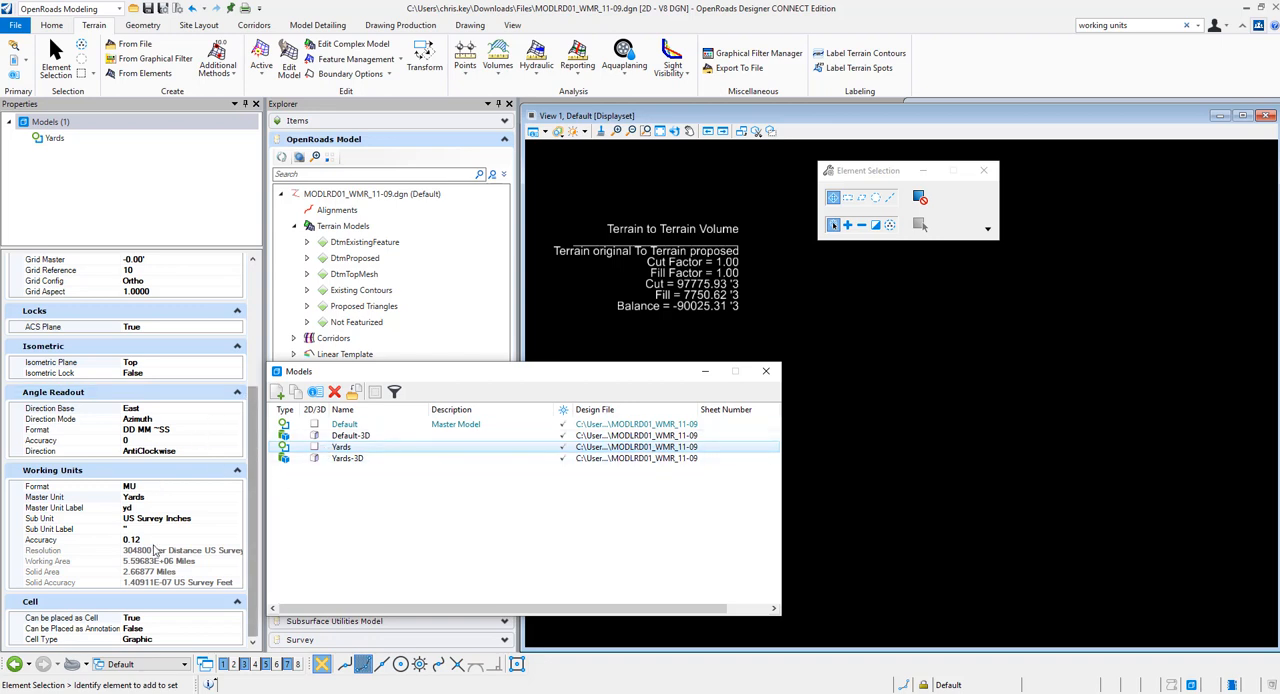
mouse_move(148, 502)
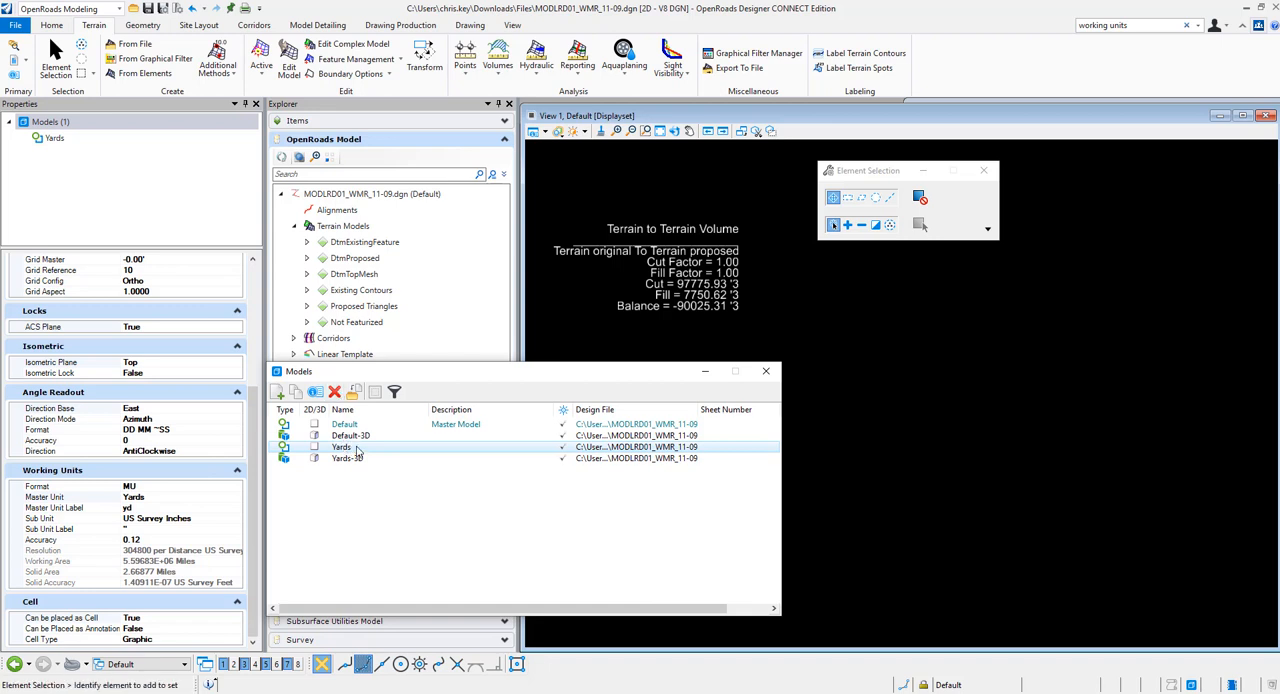
Step: Make Yards the active model and start the terrain-to-terrain volume calculation there
double_click(342, 446)
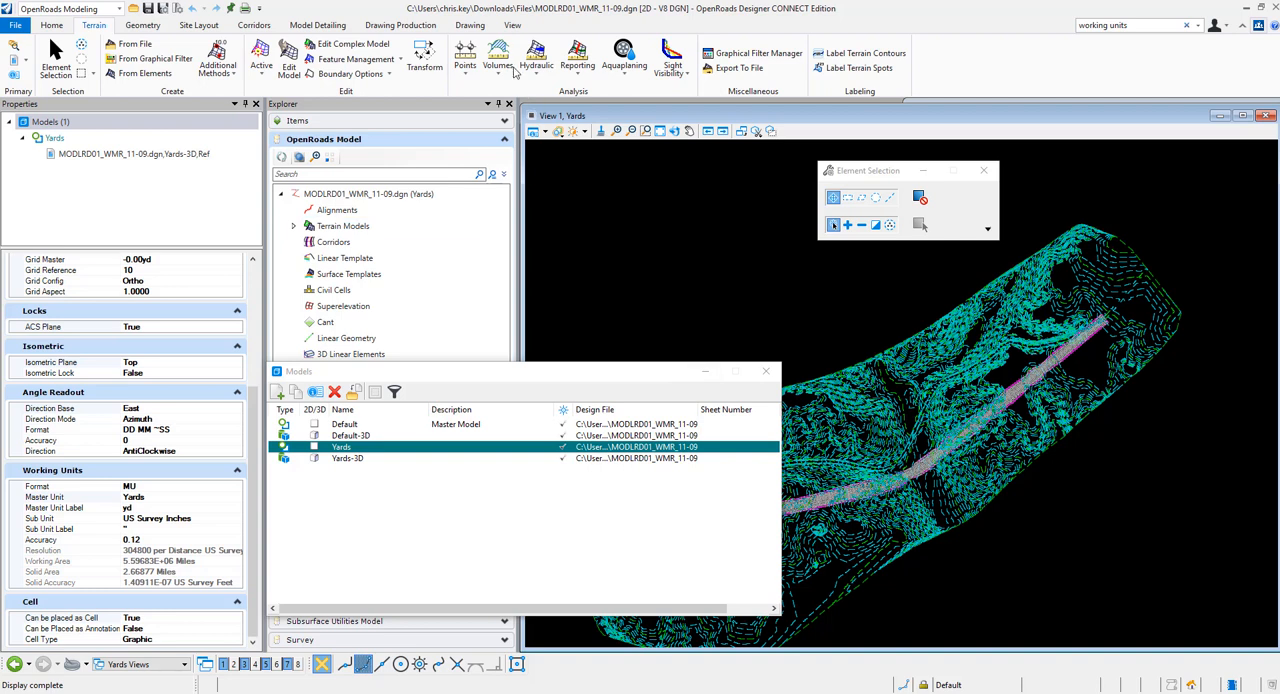
left_click(498, 56)
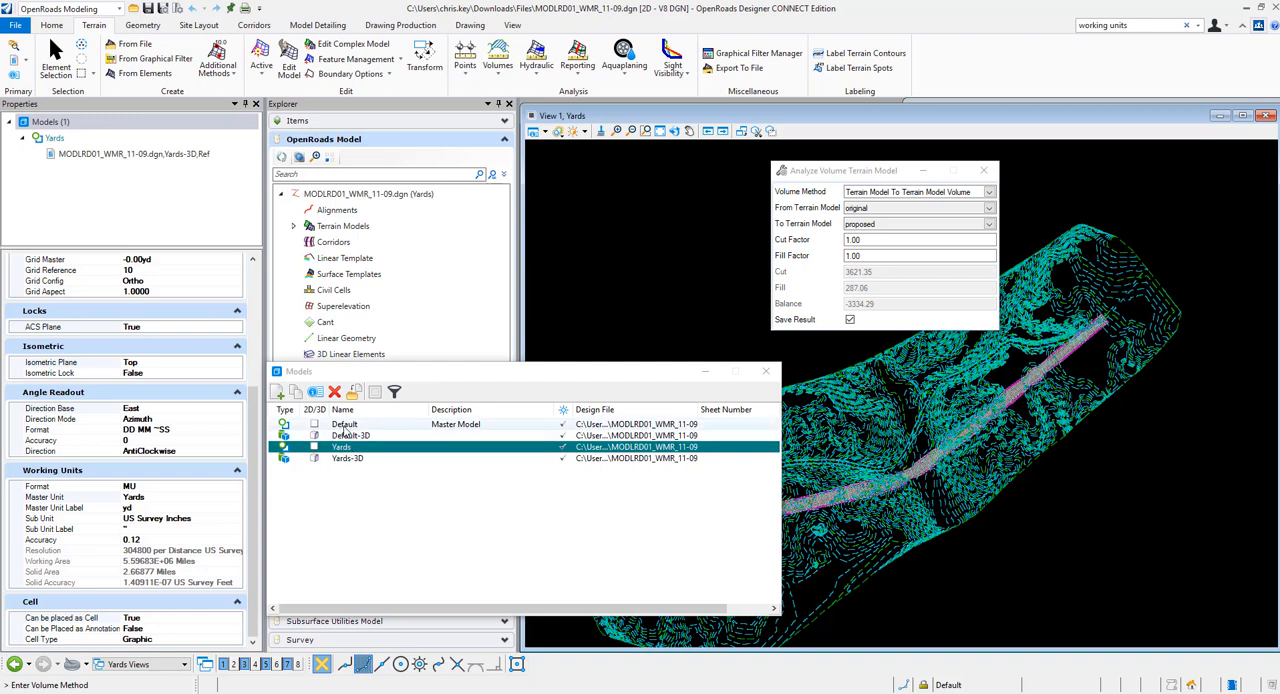
mouse_move(540, 184)
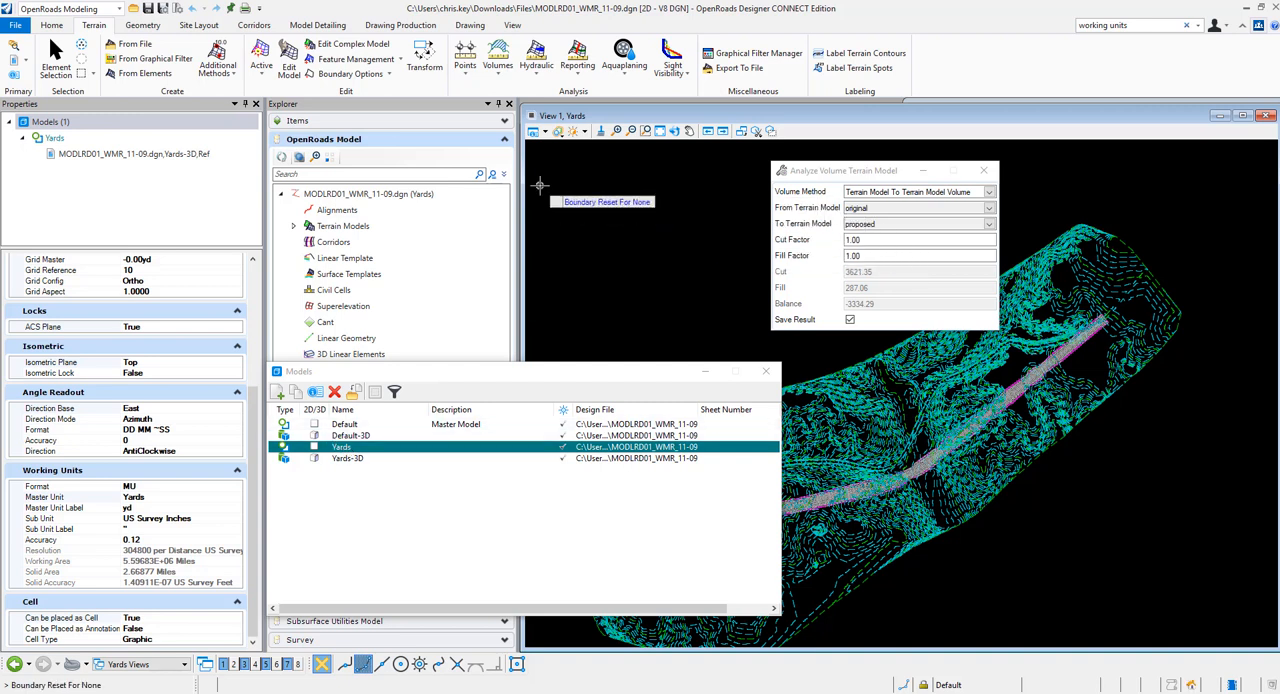